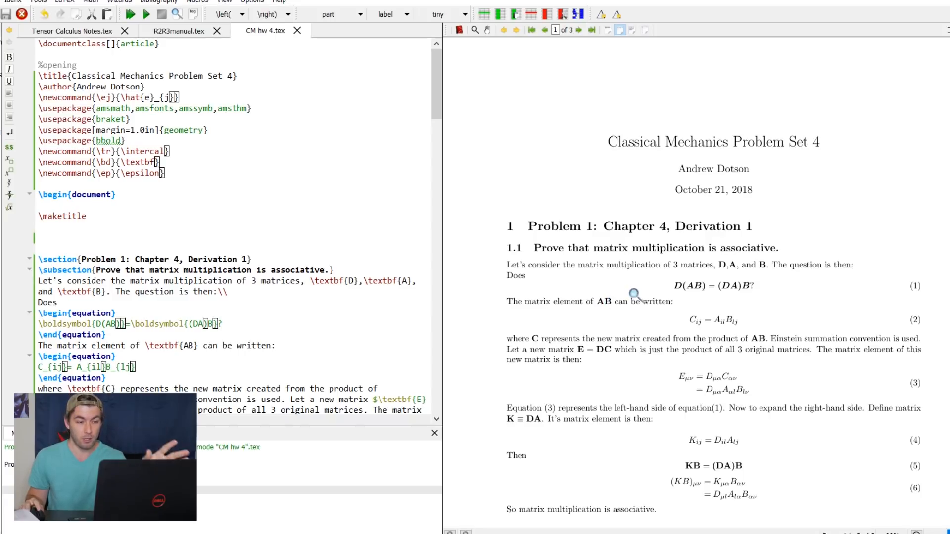
mouse_move(442, 298)
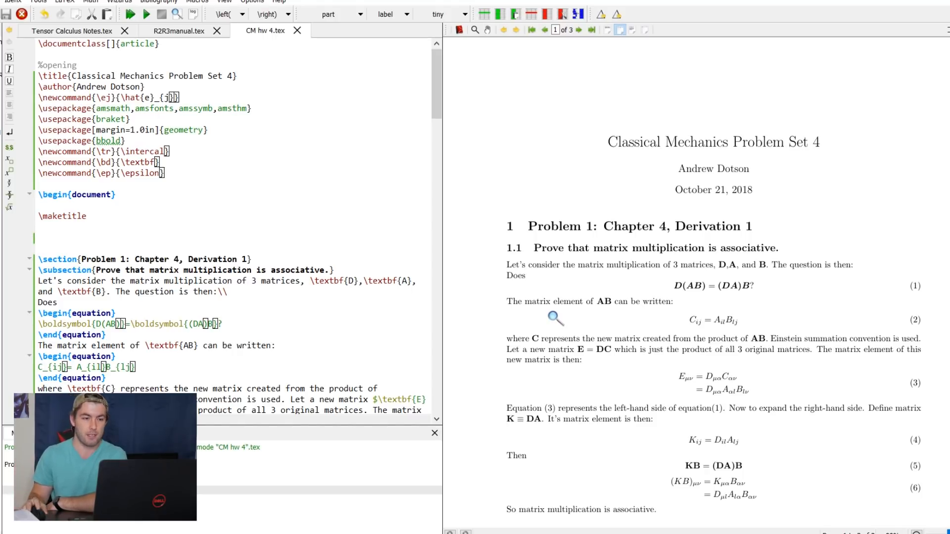
scroll(down, 3)
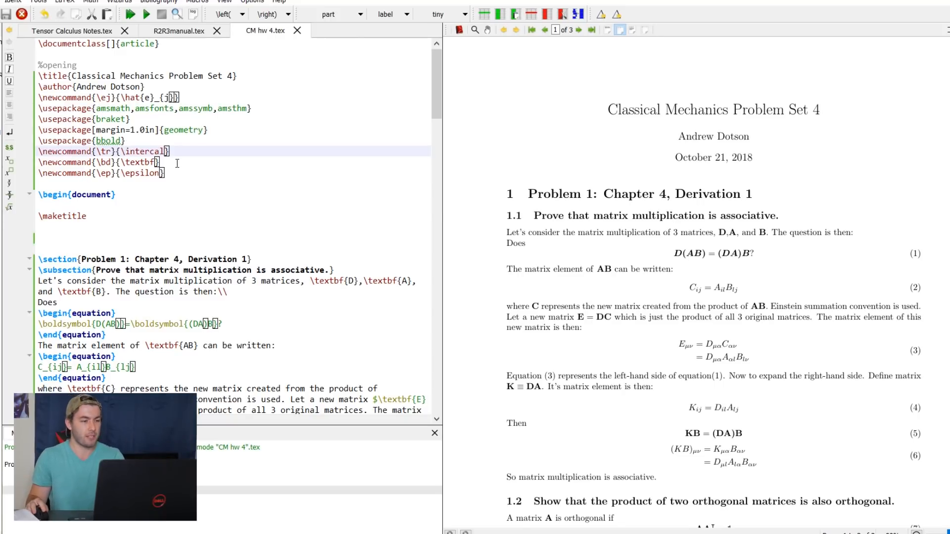
double_click(124, 172)
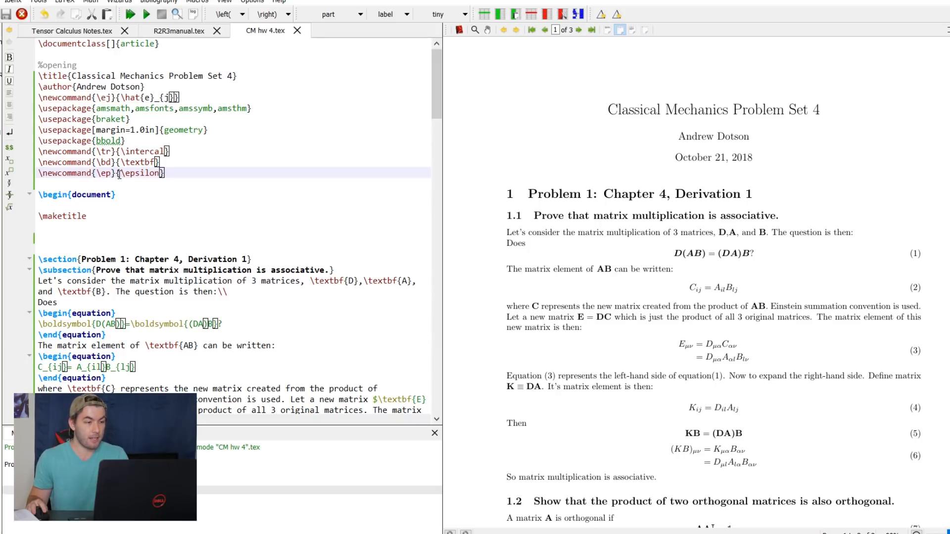
double_click(142, 174)
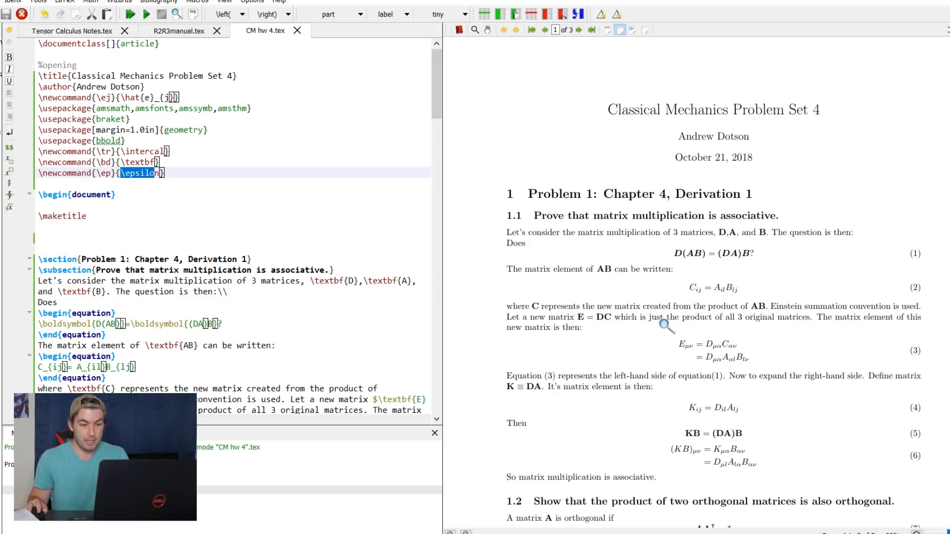
scroll(down, 3)
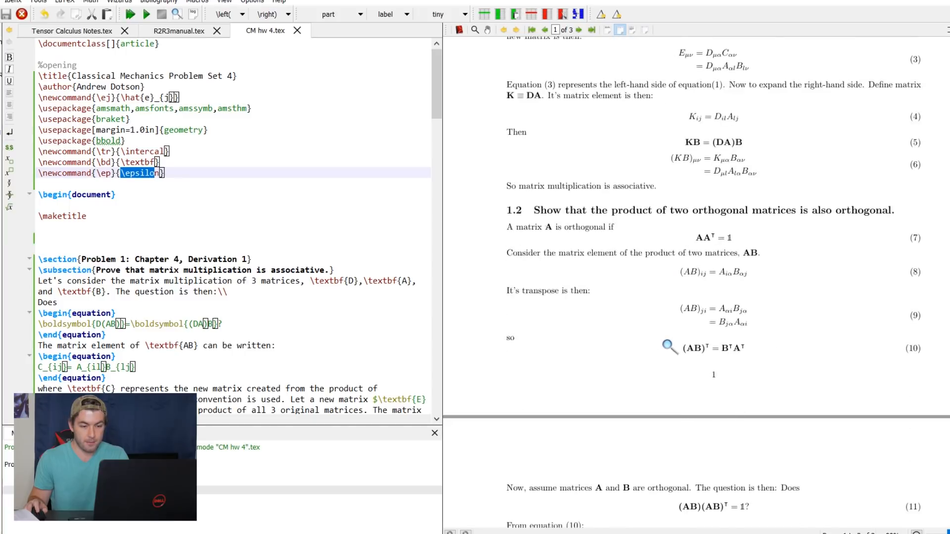
scroll(up, 3)
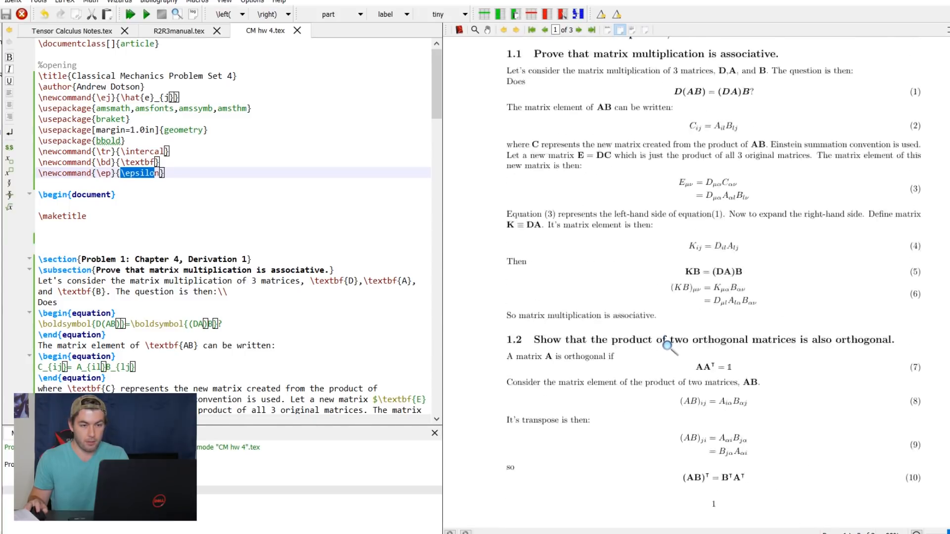
scroll(up, 3)
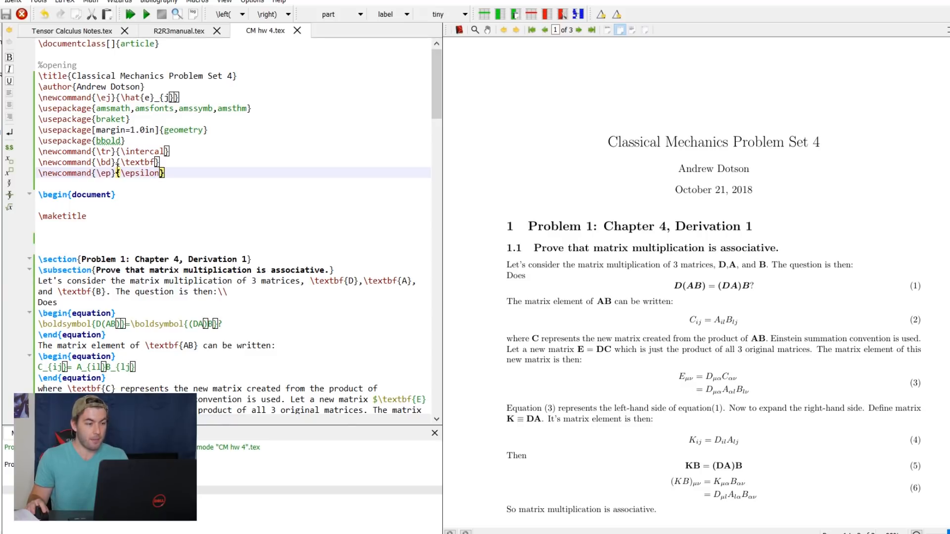
double_click(101, 173)
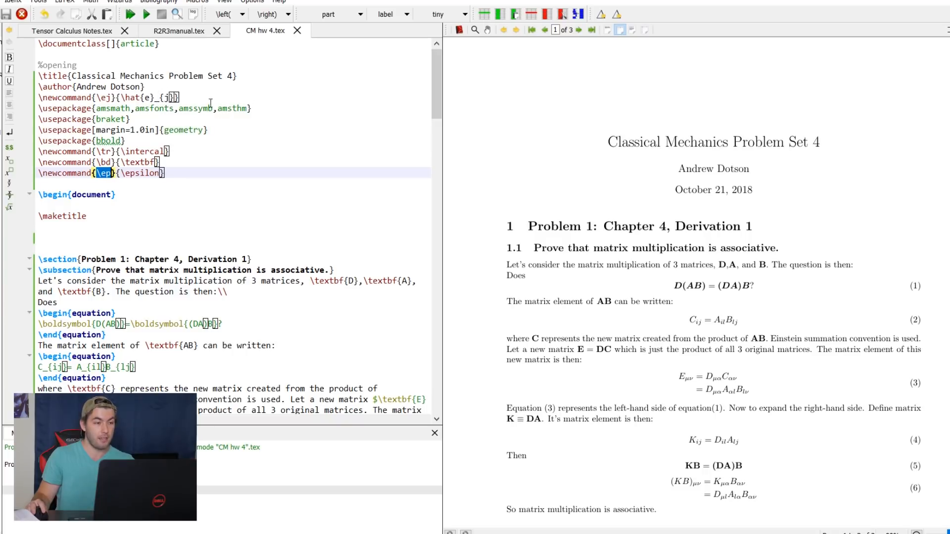
mouse_move(231, 108)
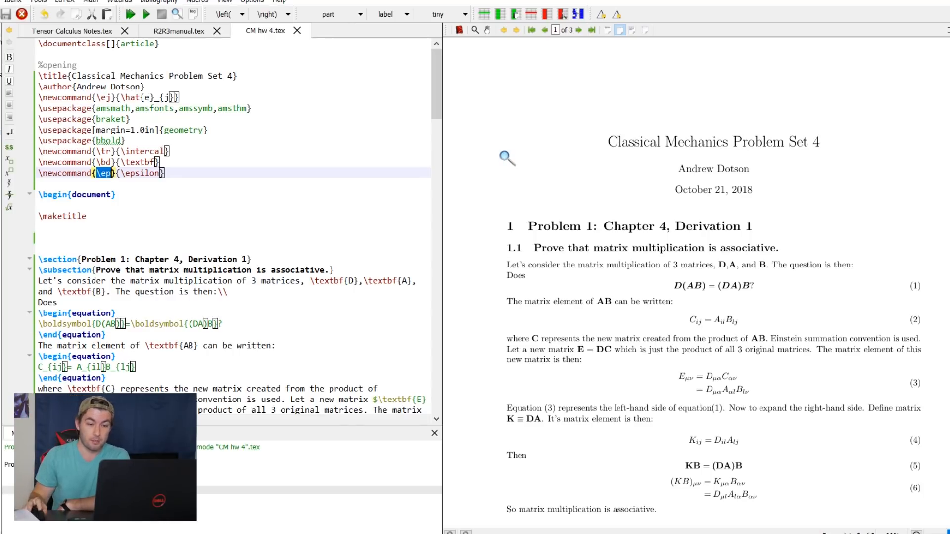
scroll(down, 3)
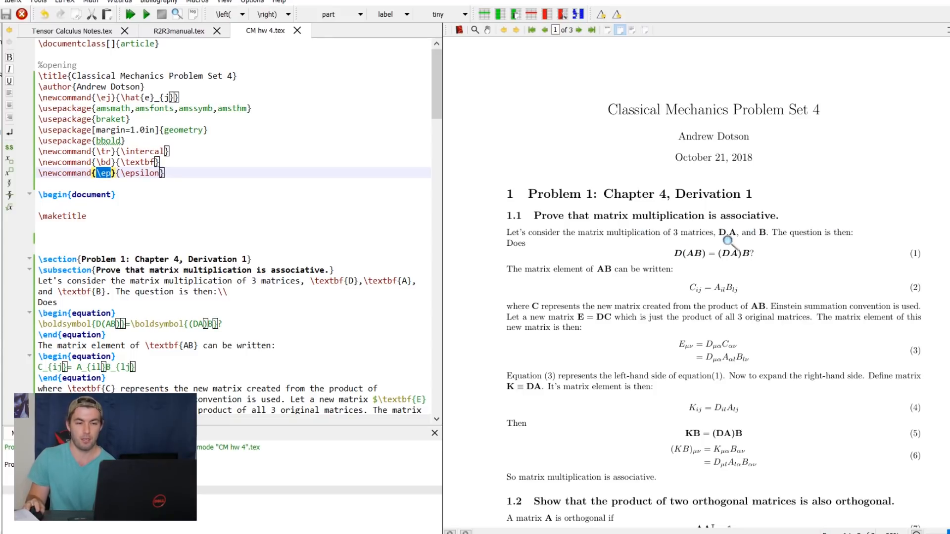
mouse_move(657, 305)
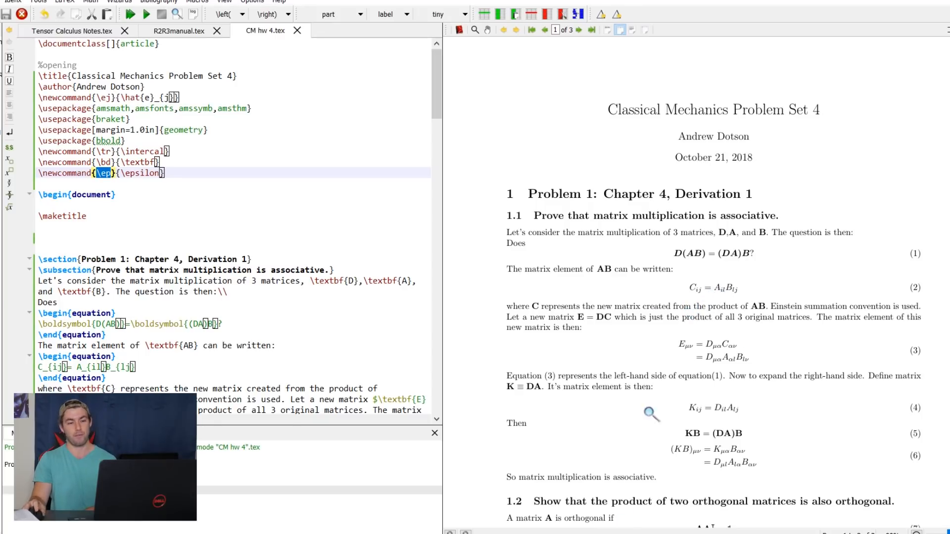
mouse_move(500, 380)
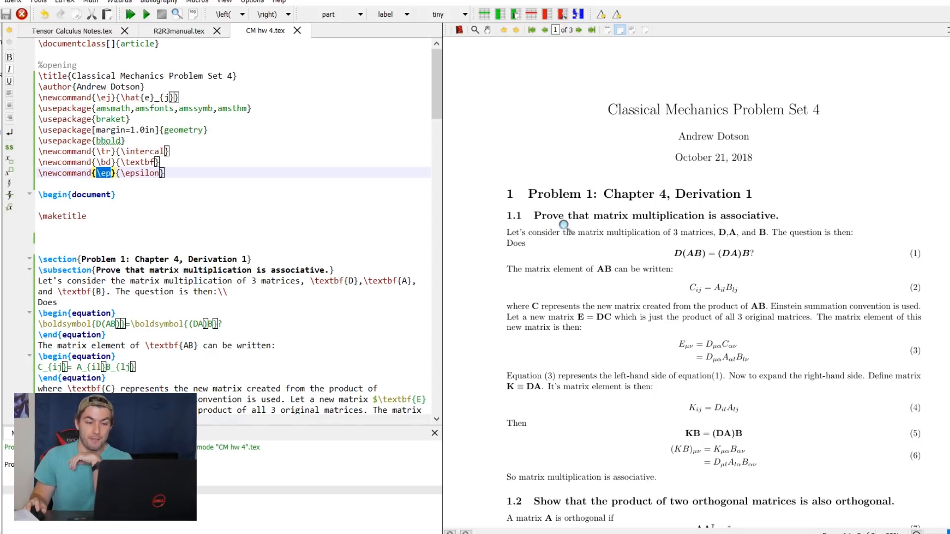
scroll(down, 3)
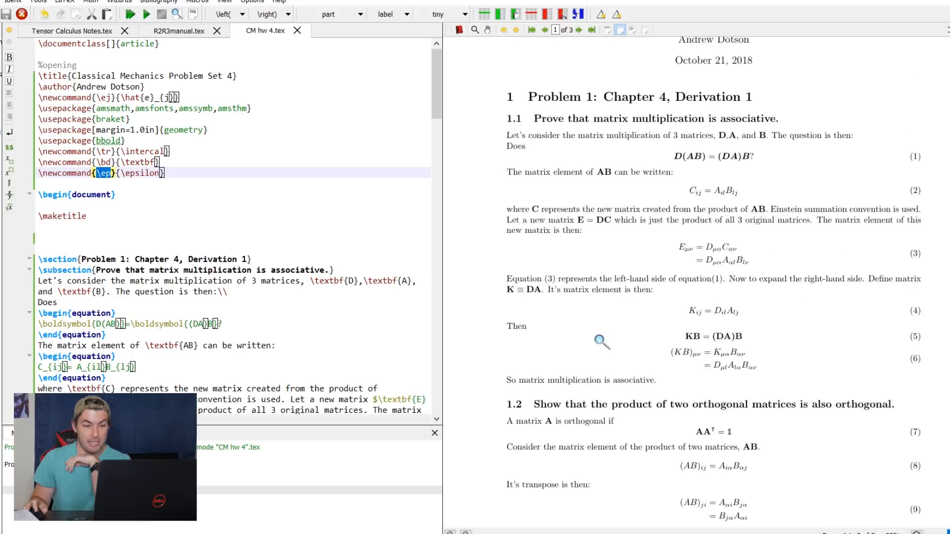
scroll(up, 3)
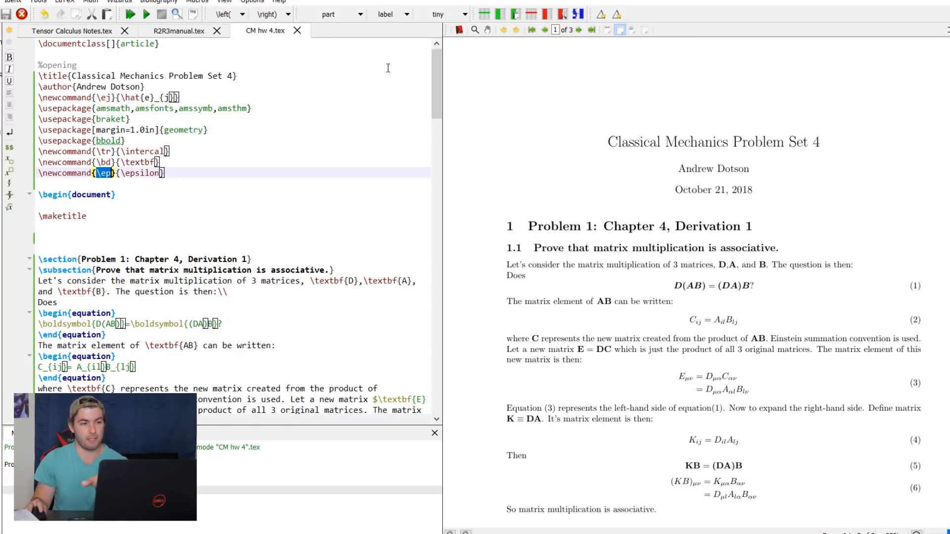
mouse_move(414, 60)
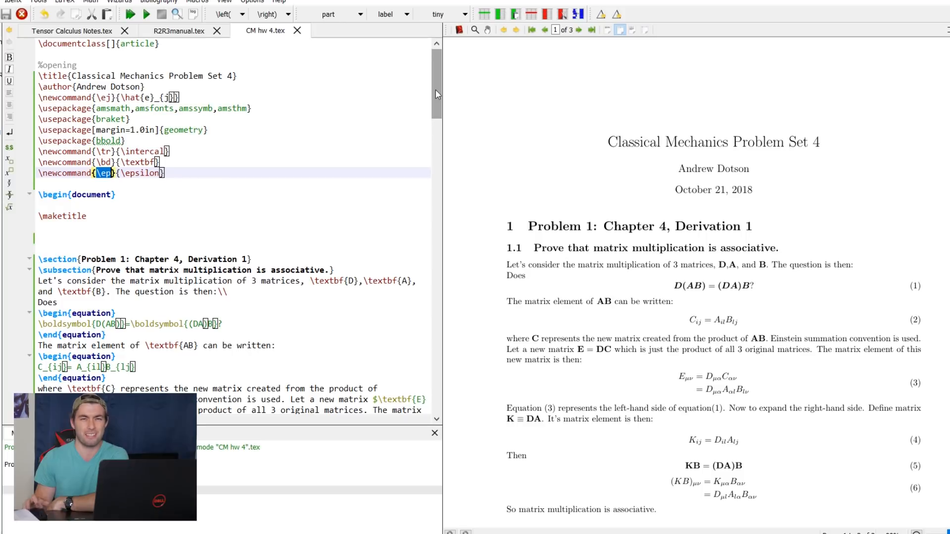
scroll(down, 3)
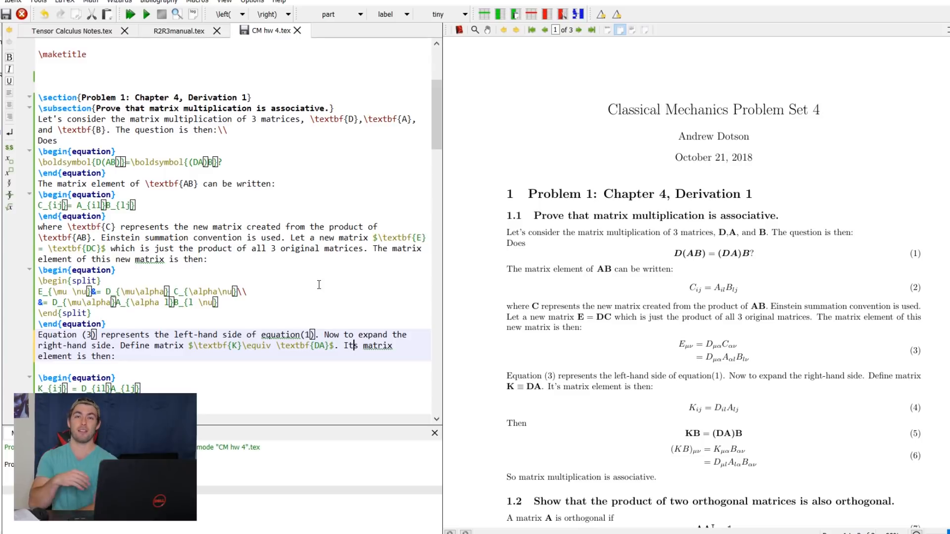
mouse_move(321, 282)
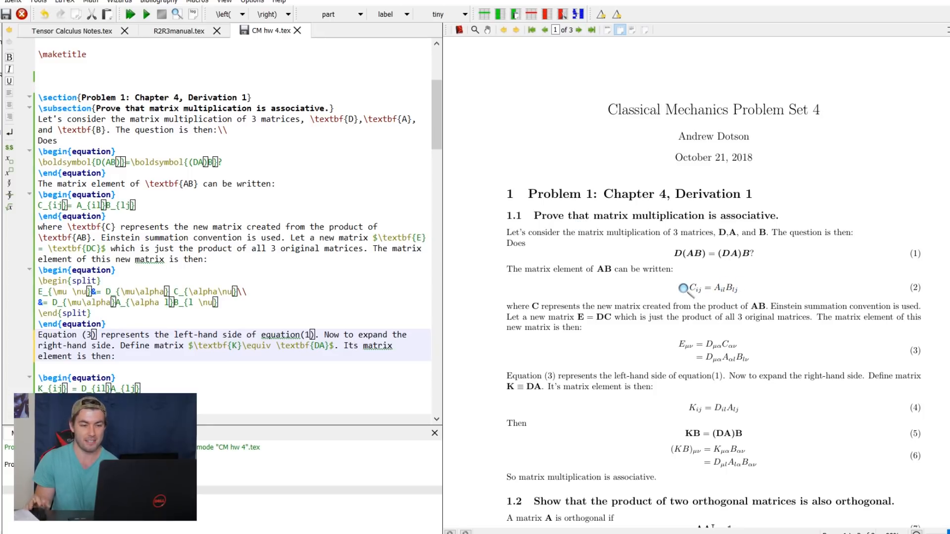
mouse_move(829, 350)
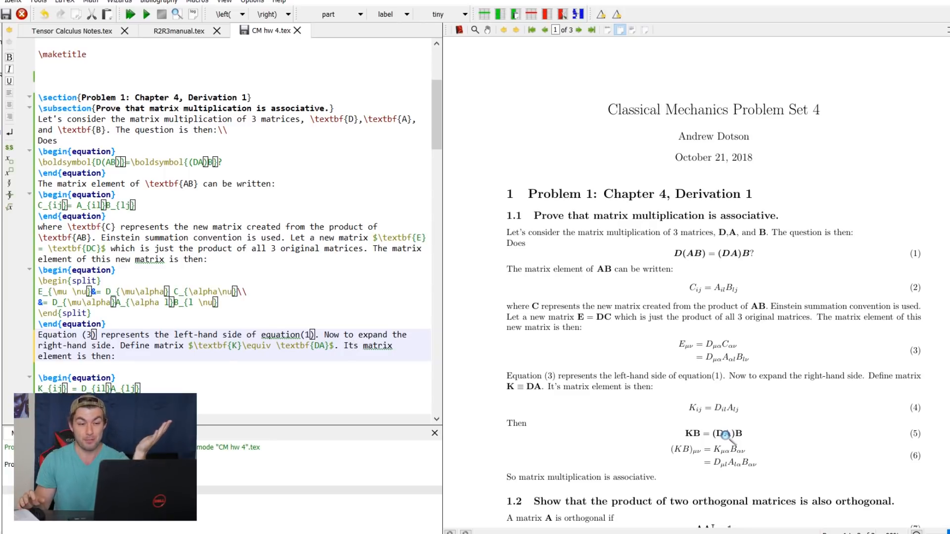
mouse_move(355, 299)
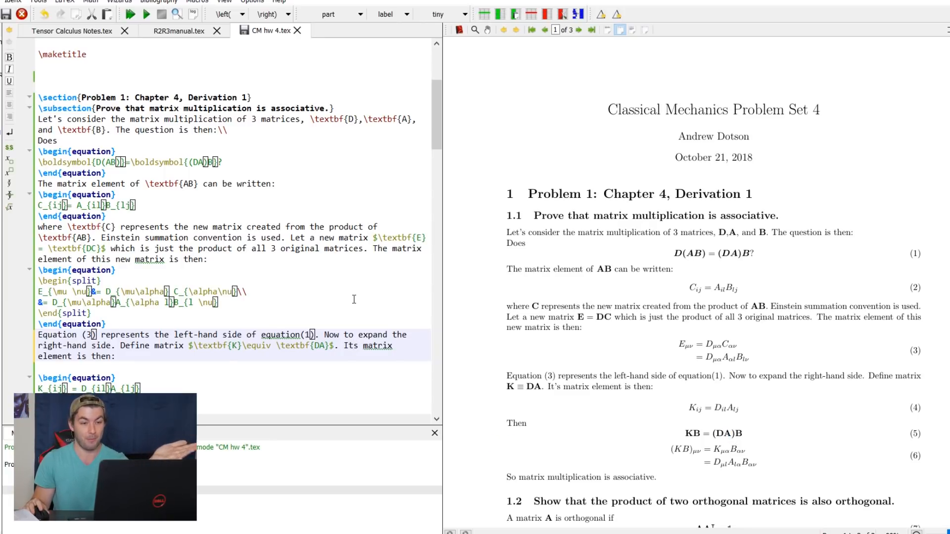